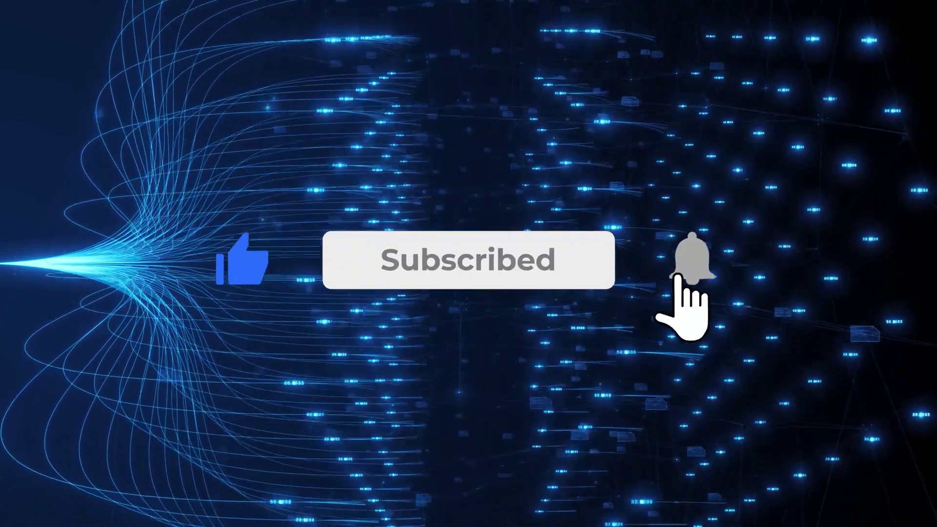
- Turn on the notification bell beside the Subscribed button so it rings yellow
click(695, 261)
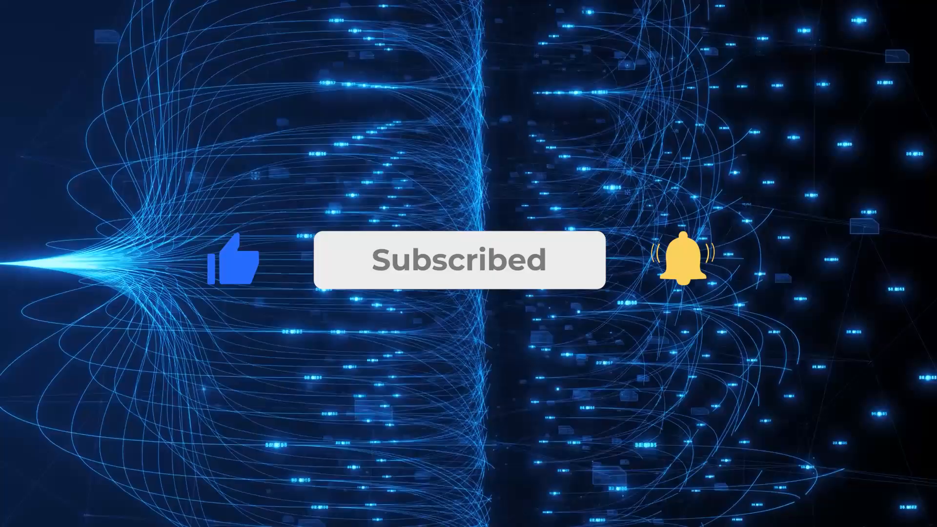